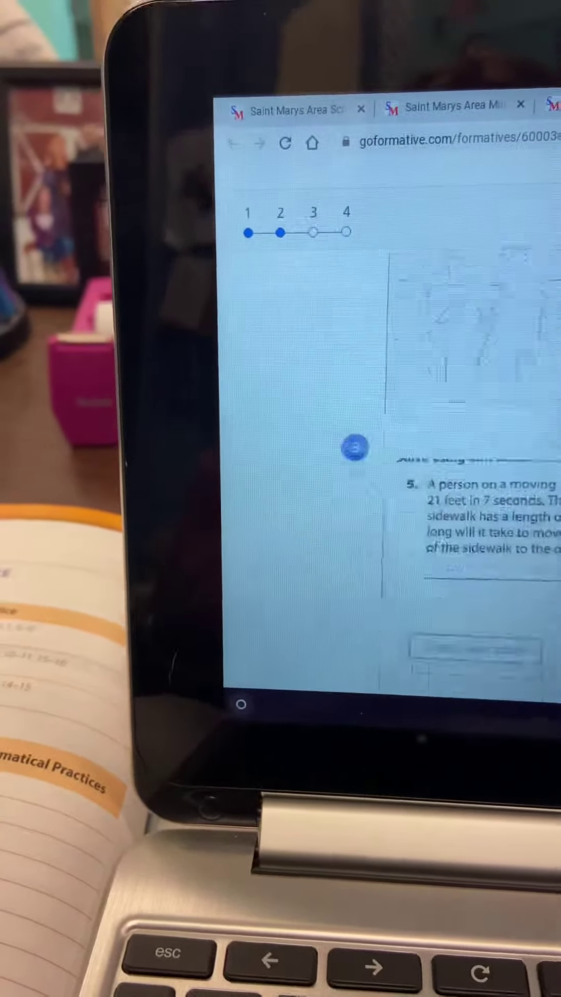
scroll("down", 3)
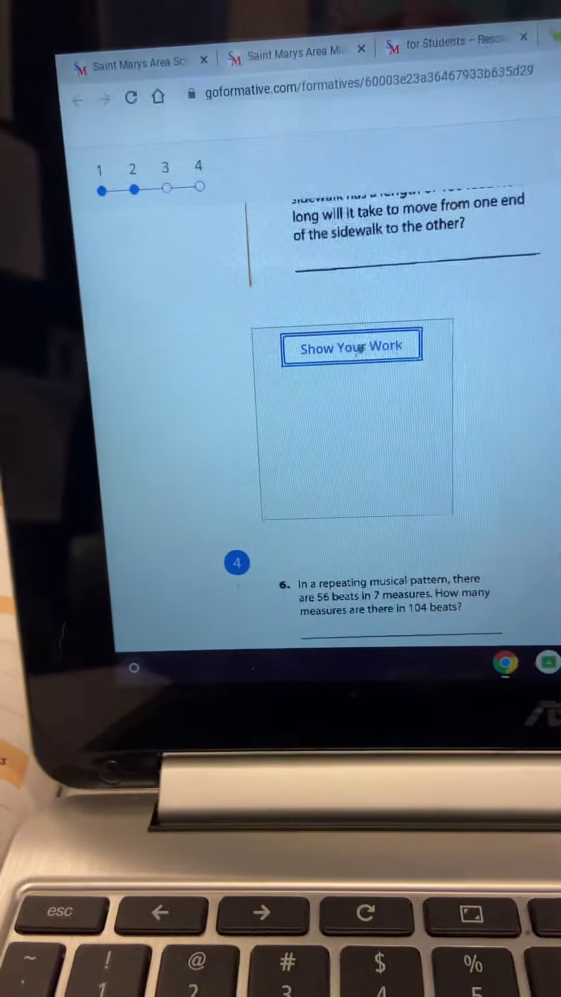